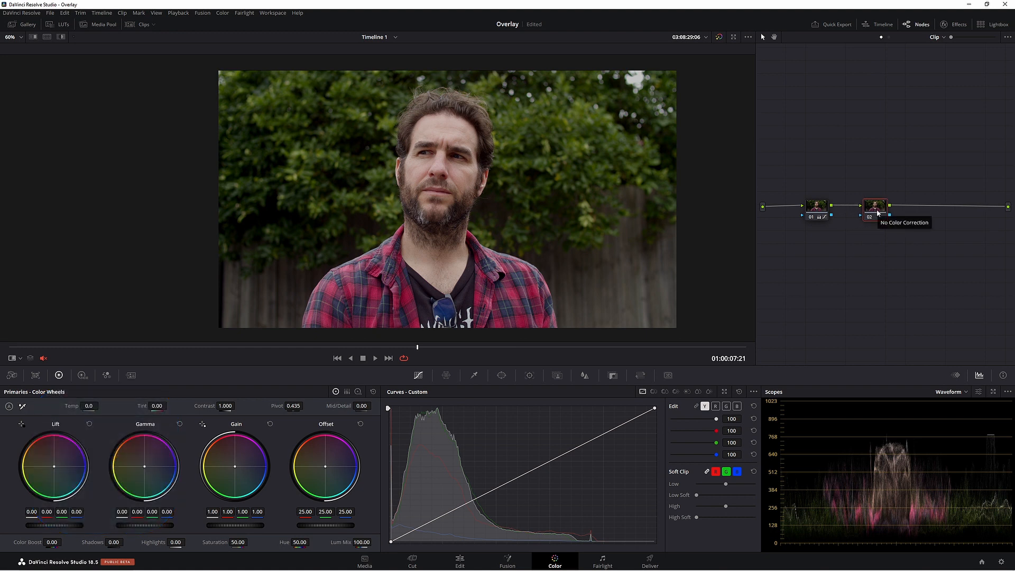
- Add a layer node with a layer mixer and open the mixer's Composite Mode options
key(Option+l)
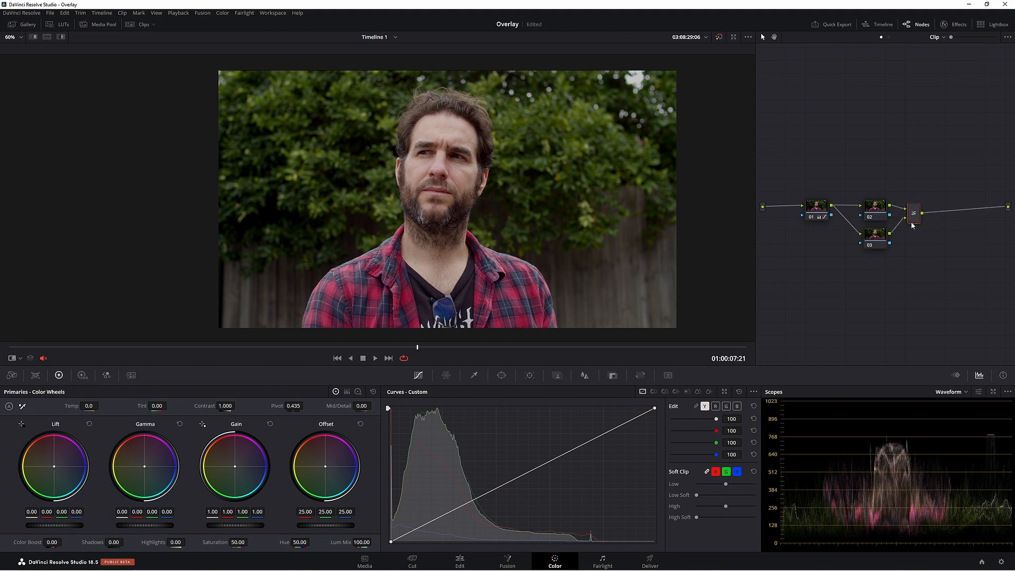
right_click(913, 213)
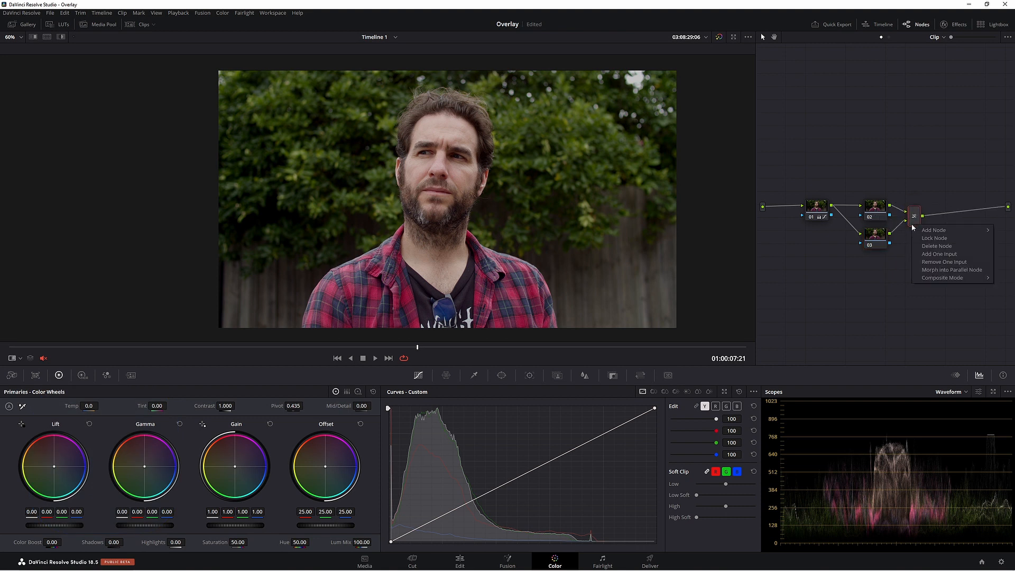
click(943, 277)
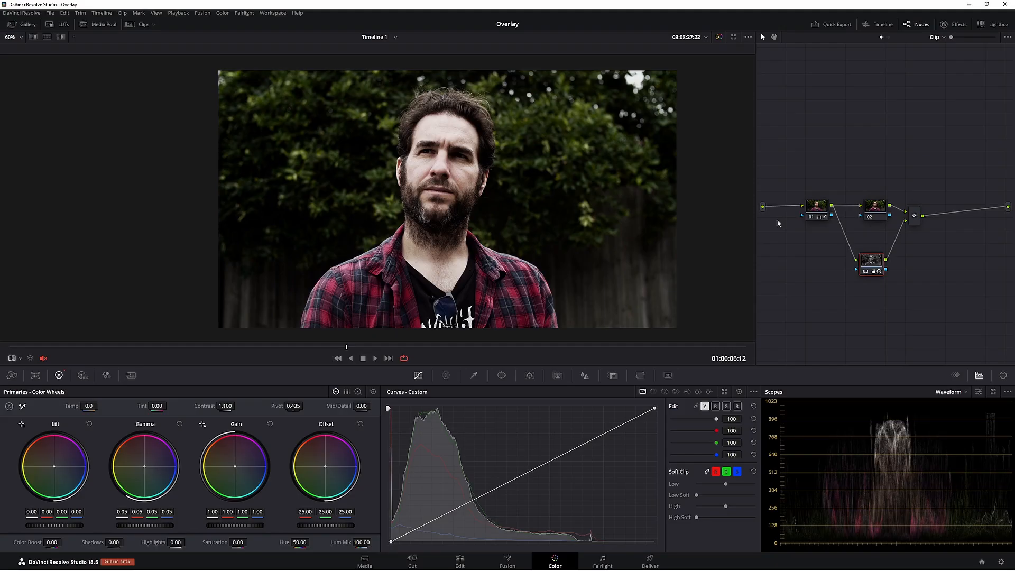
mouse_move(832, 223)
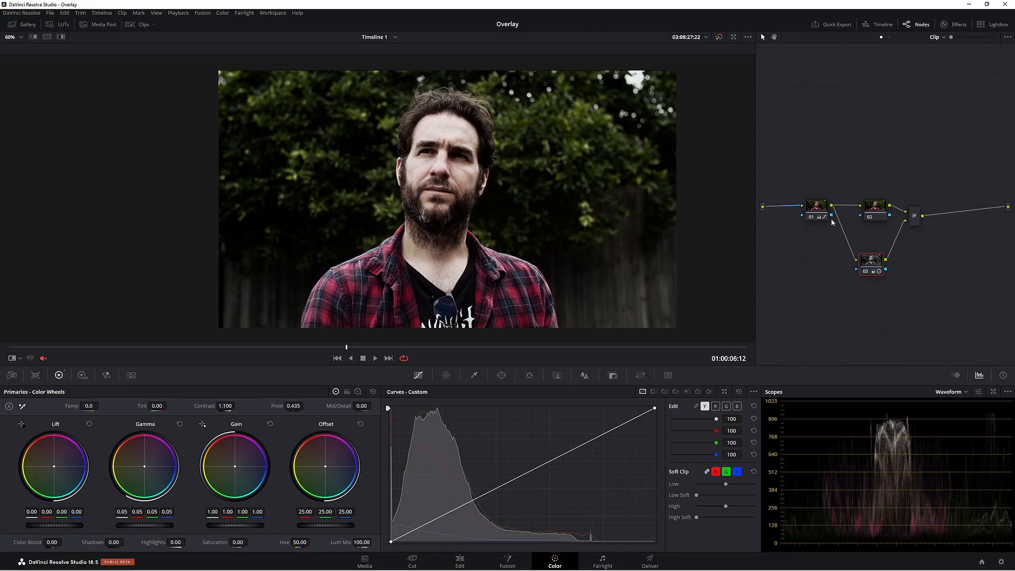
mouse_move(870, 264)
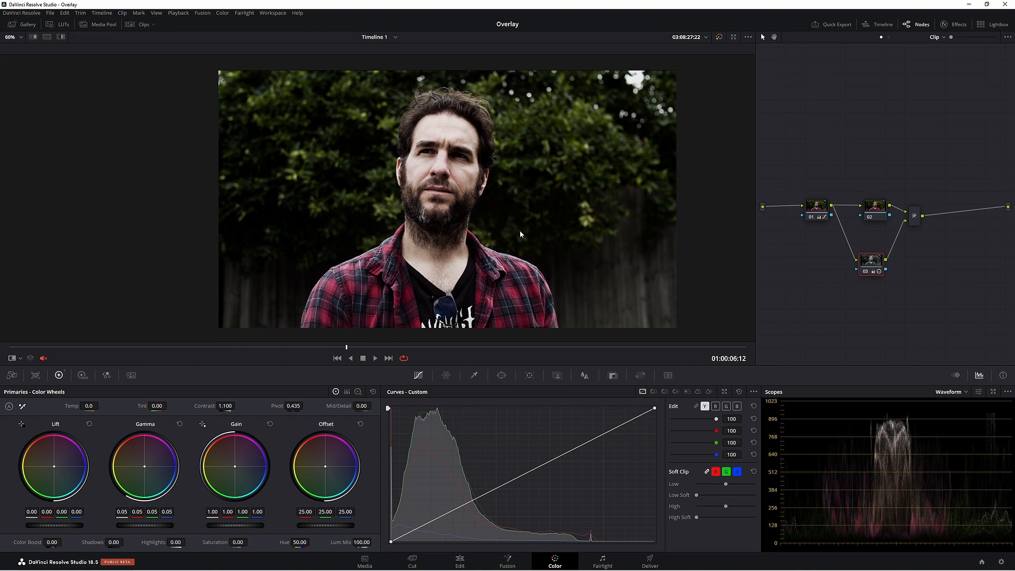
mouse_move(521, 176)
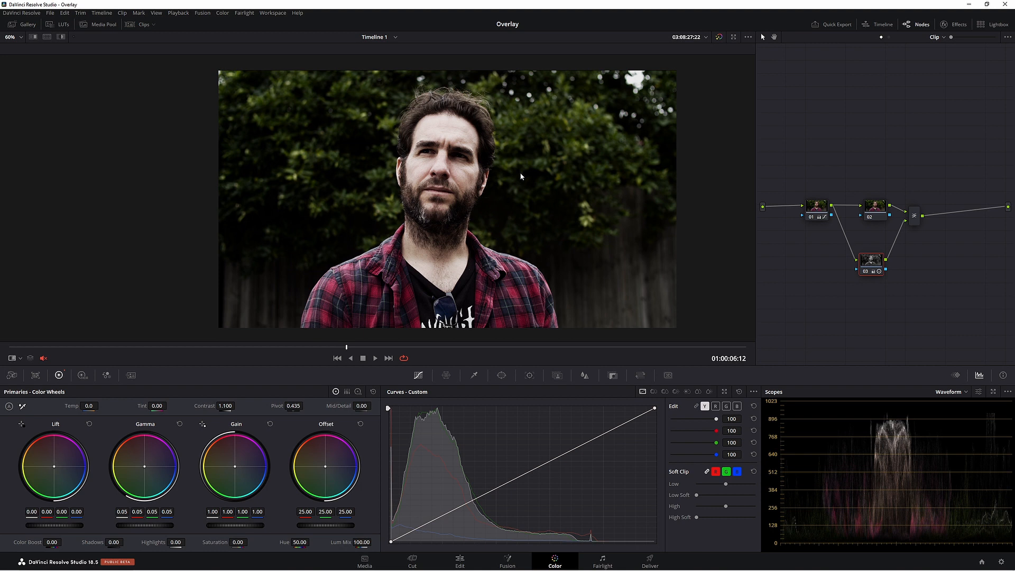
mouse_move(118, 110)
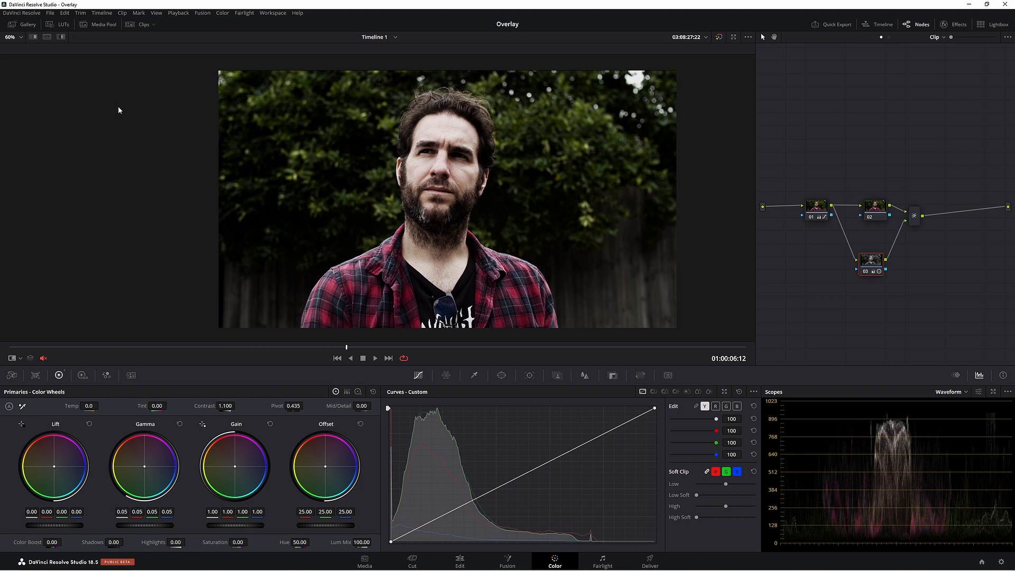
- Grab a still of the layer-mixer grade from the Color menu
click(222, 13)
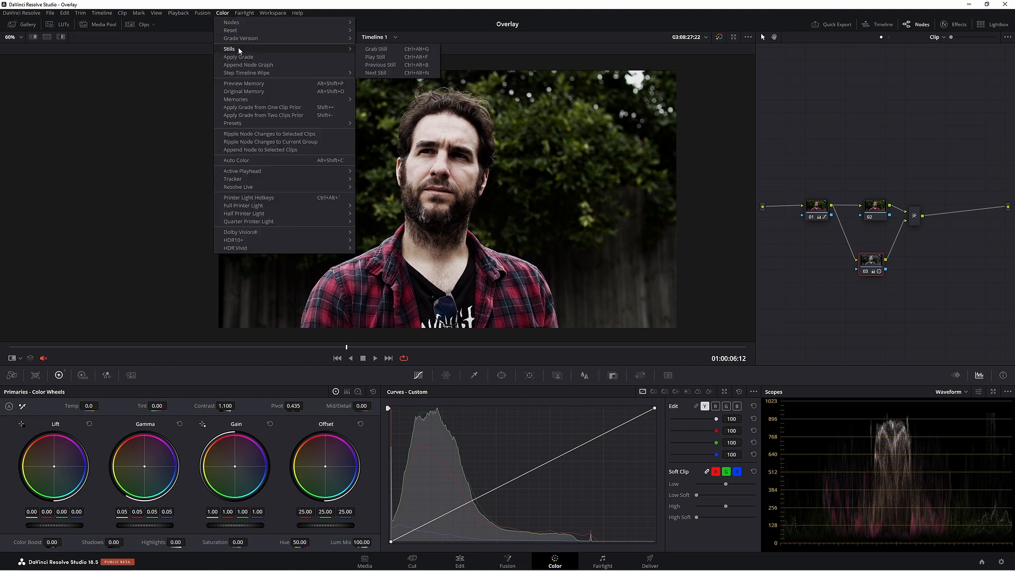
mouse_move(375, 49)
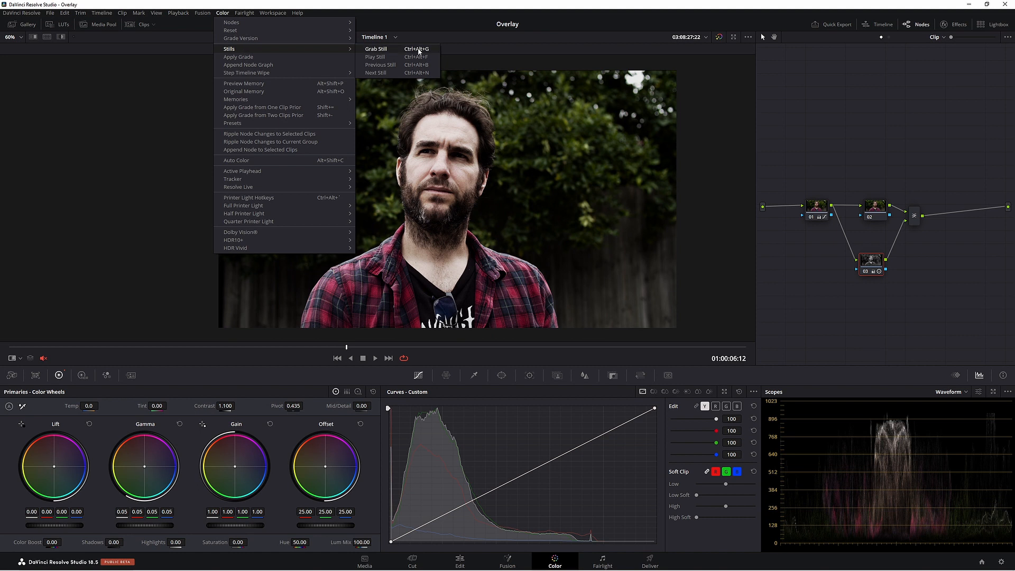
click(375, 49)
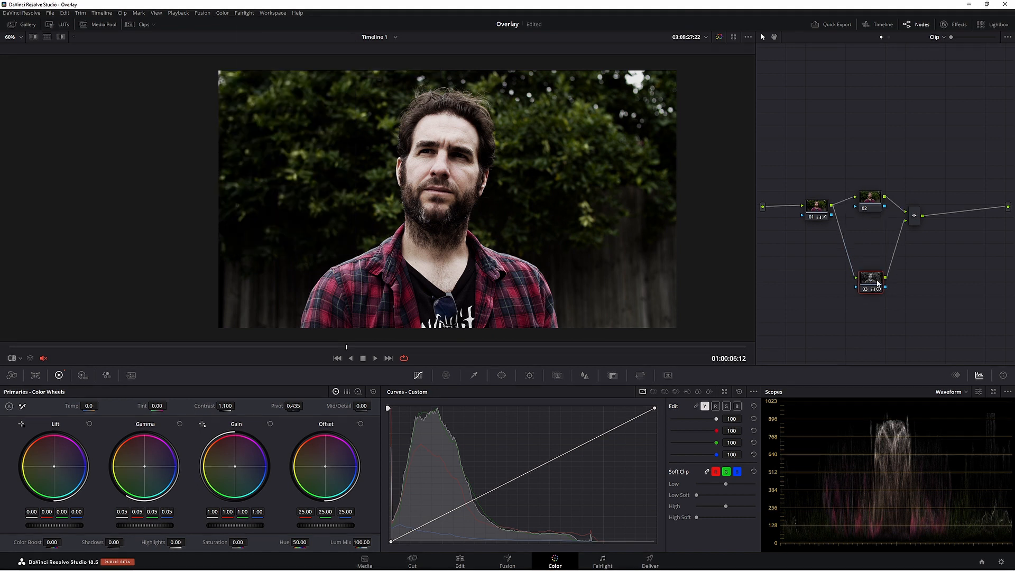
- Select the extra layer node for deletion
click(869, 197)
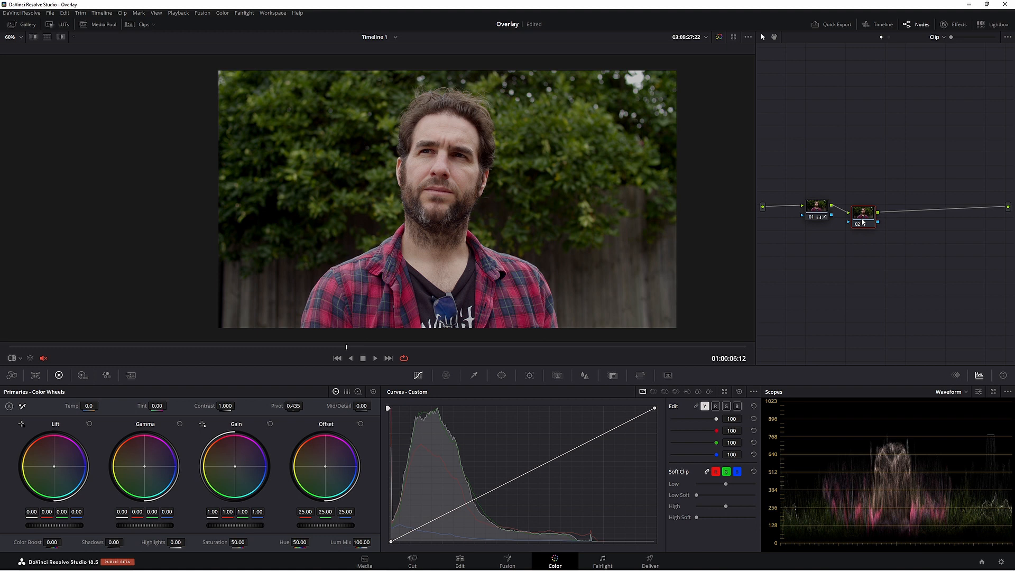
- Give node 02 Overlay composite mode, contrast 1.100 and raised gamma
right_click(863, 212)
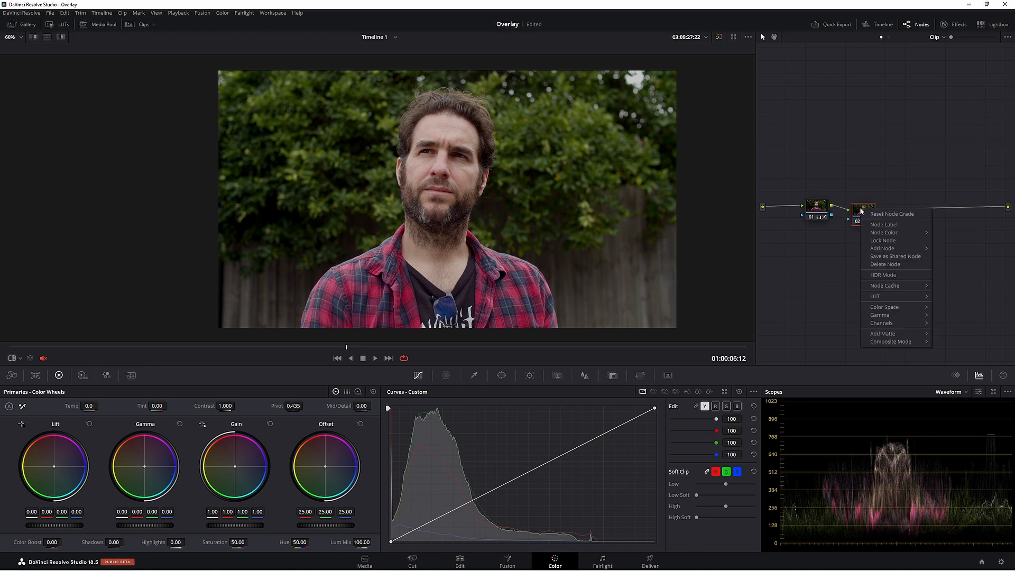
click(891, 340)
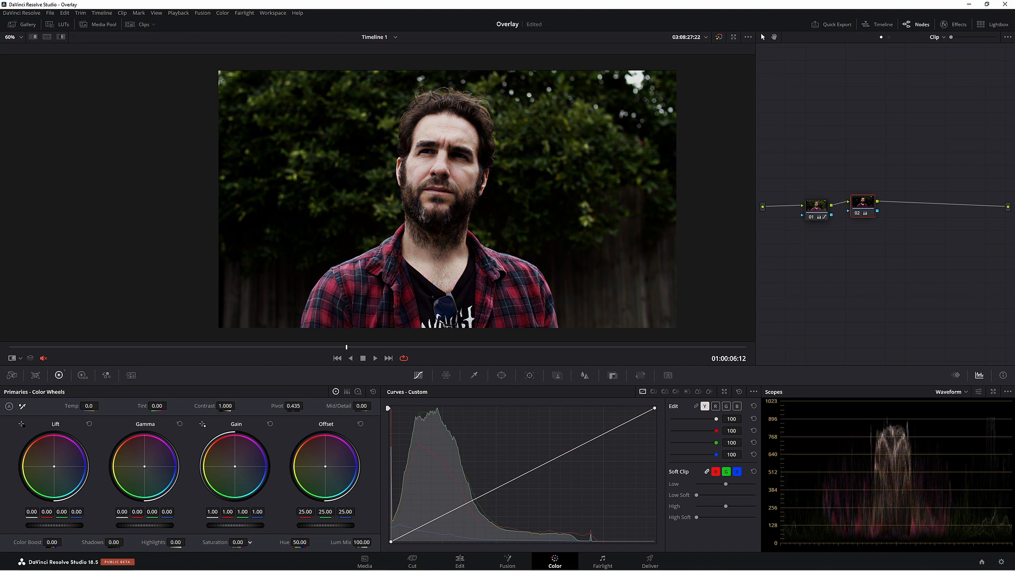
click(226, 406)
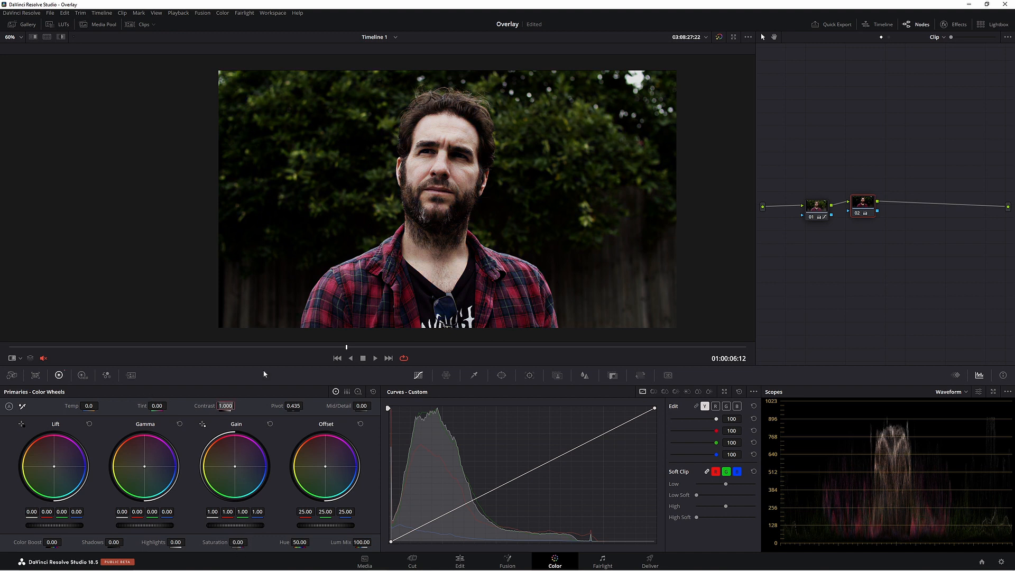
click(225, 406)
text(1.100)
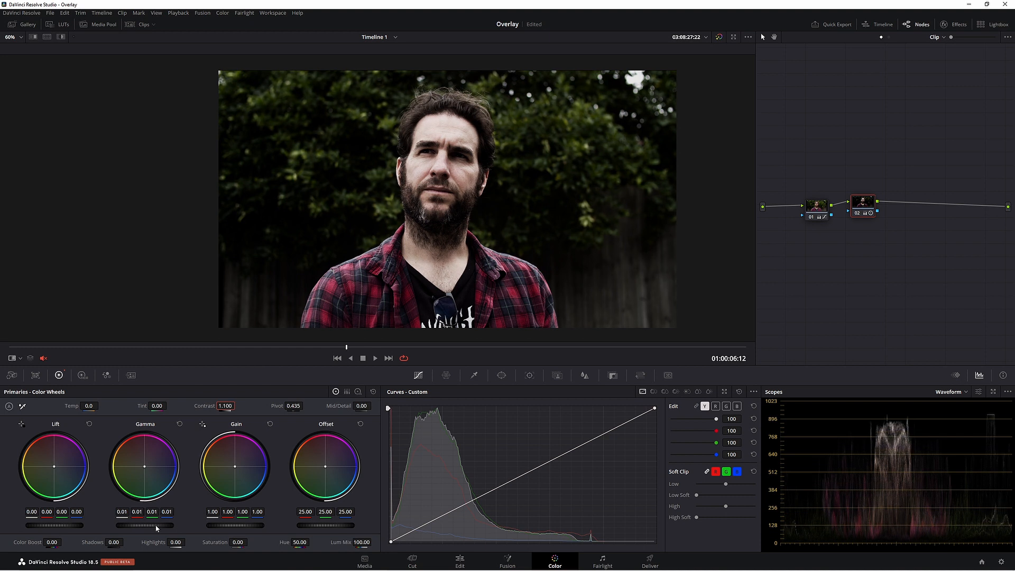
click(28, 24)
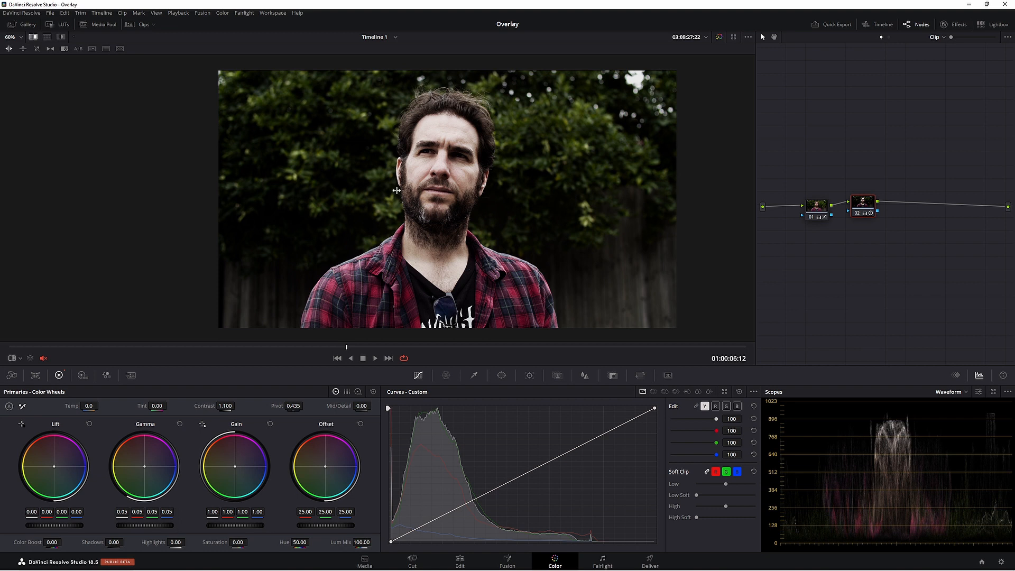
mouse_move(252, 193)
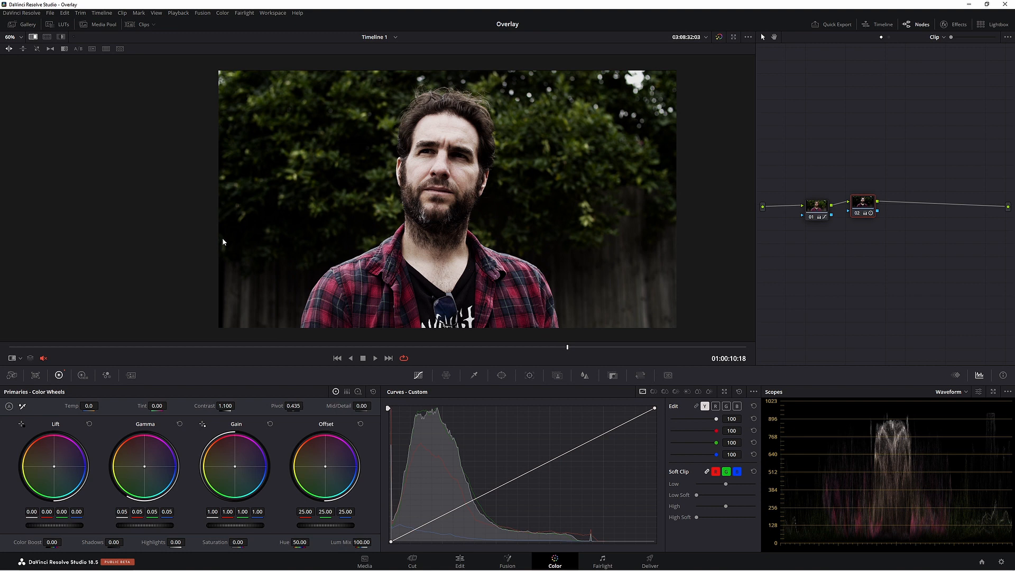
mouse_move(280, 231)
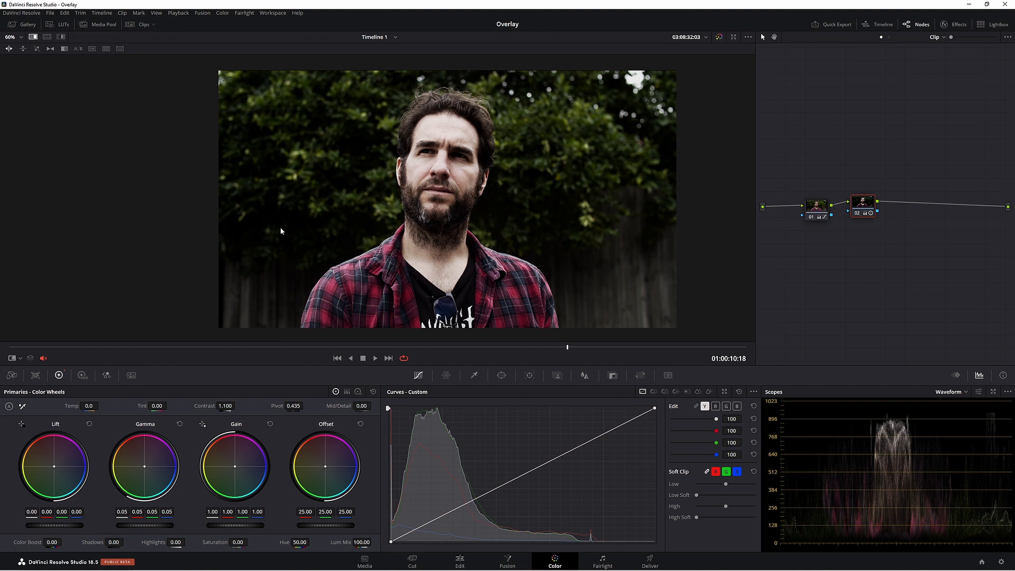